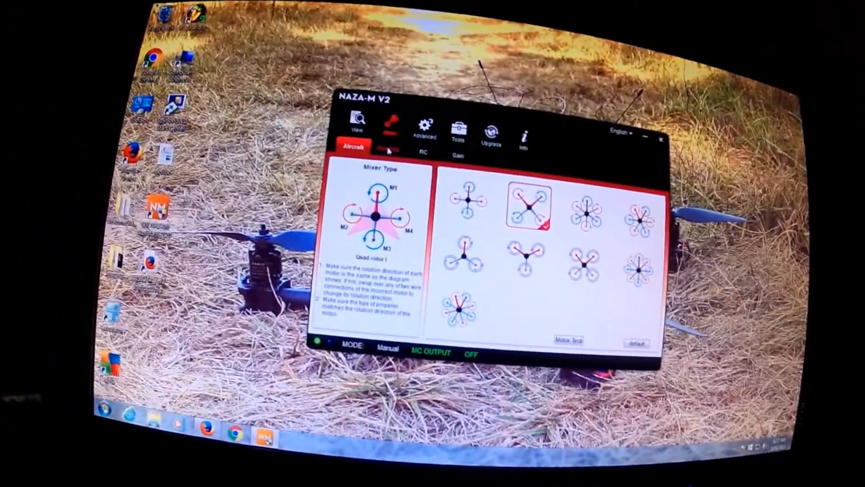
Step: Show the R/C TX & RX receiver settings page
click(354, 110)
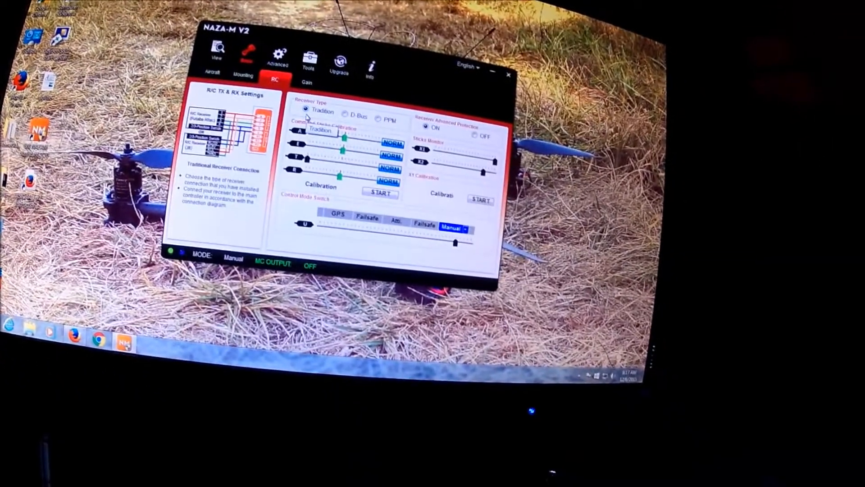
Step: Choose Tradition as the receiver type on the RC page
click(368, 103)
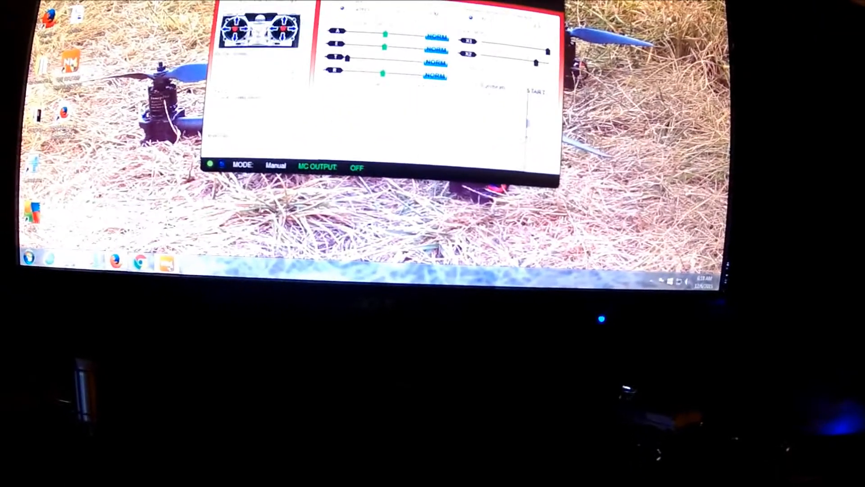
Step: Review motor idle speed Recommended and Intelligent cut-off, then view the IOC settings at OFF
click(499, 123)
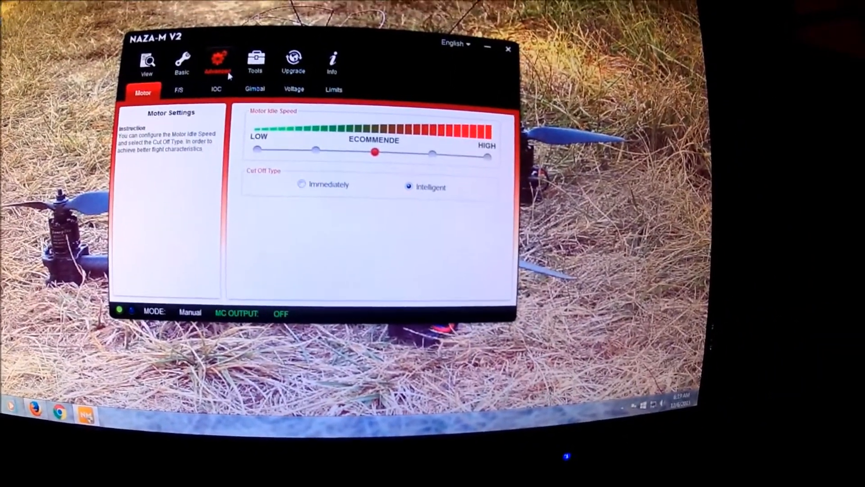
click(216, 89)
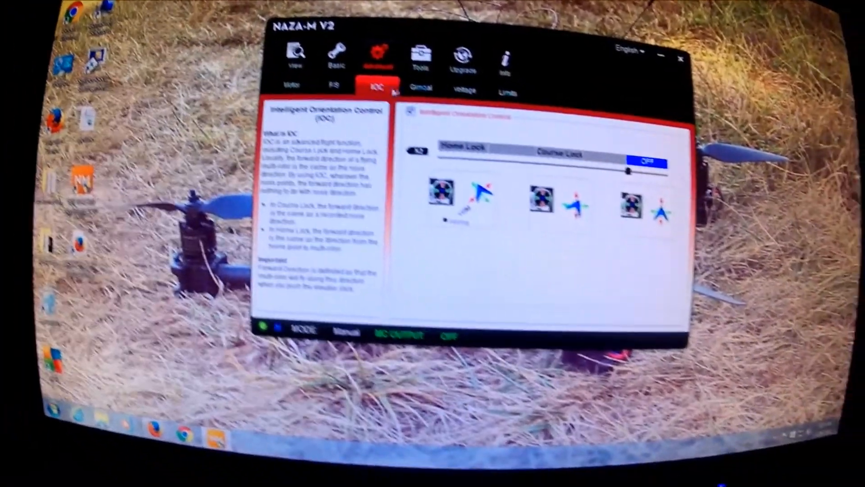